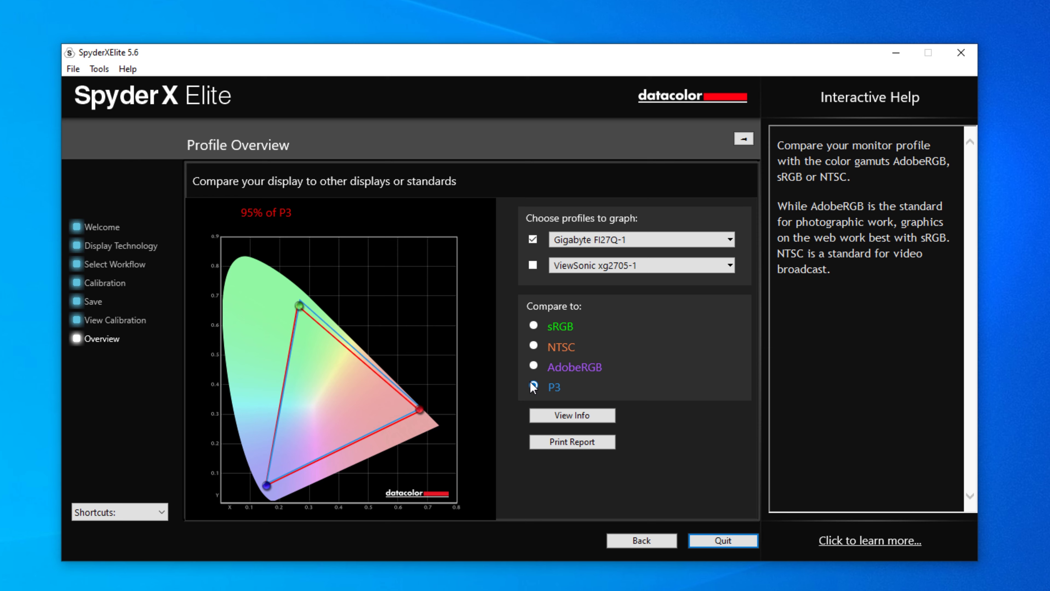
click(534, 386)
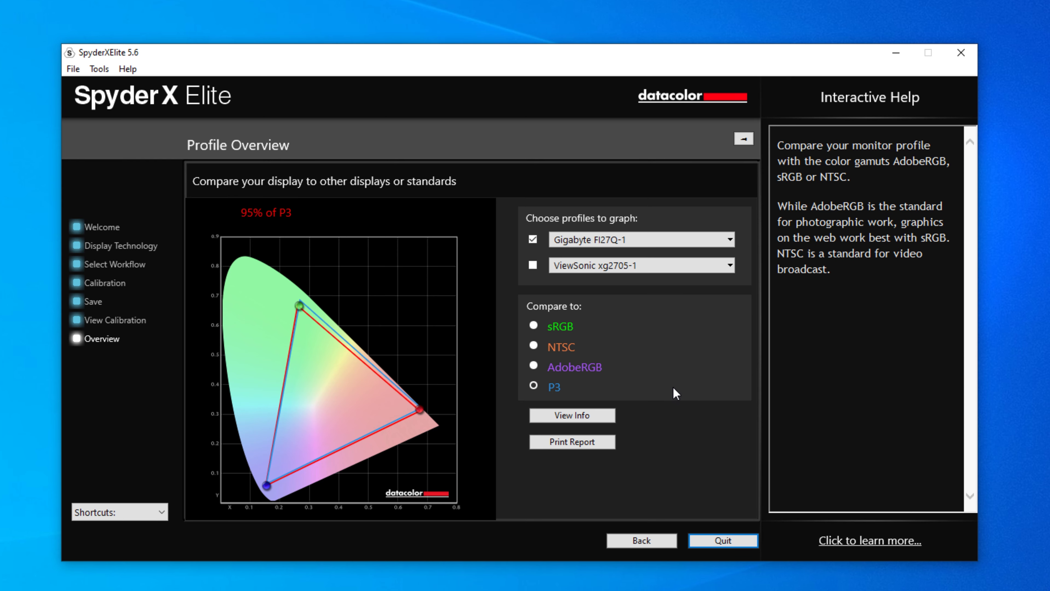